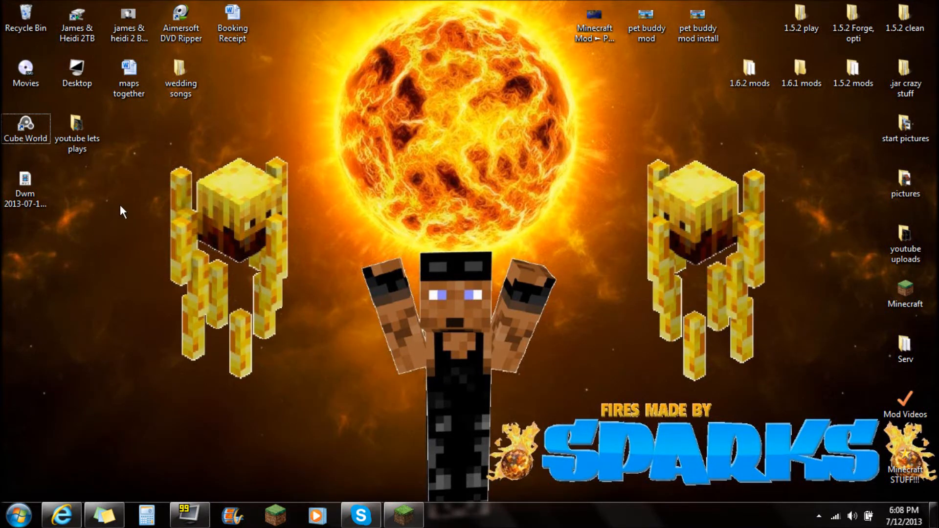
{"action": "mouse_move", "coordinate": [154, 148]}
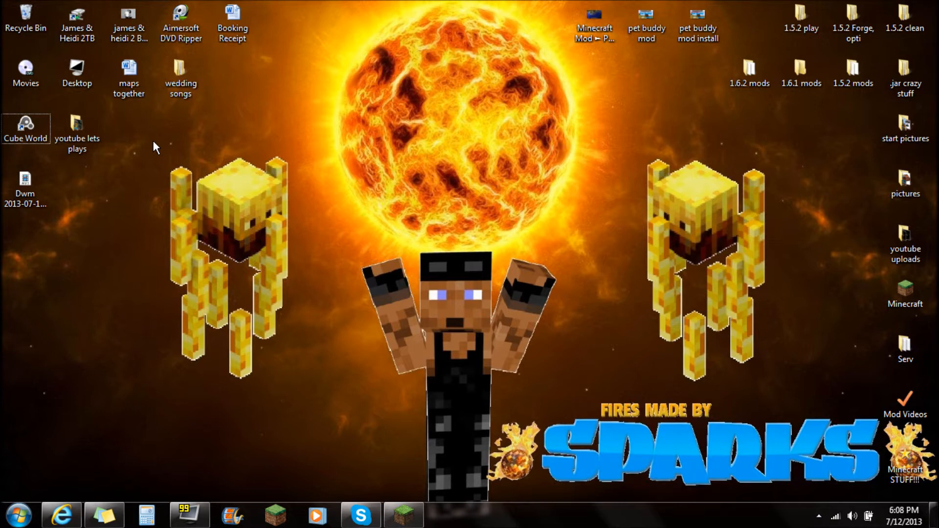
{"action": "mouse_move", "coordinate": [189, 237]}
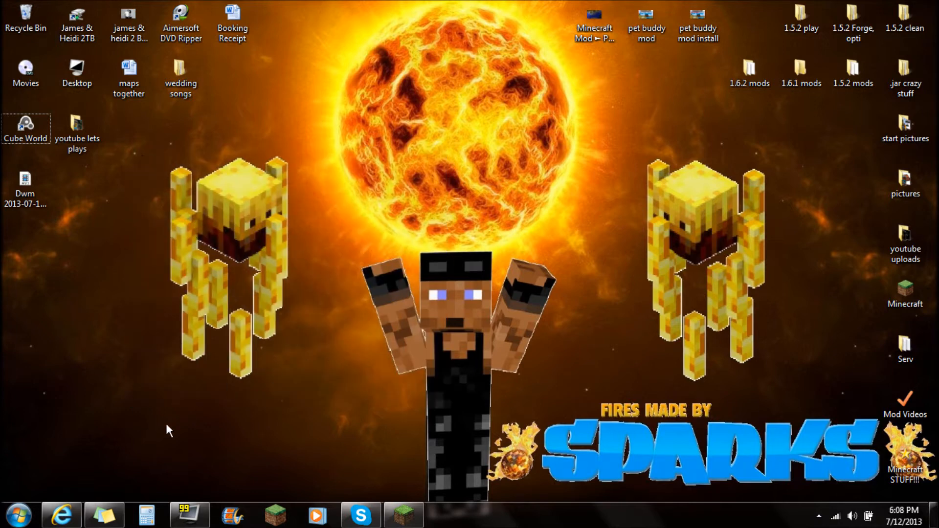
Check in the Profile Editor that the Default profile uses release 1.6.2, then return to Update Notes
{"action": "left_click", "coordinate": [60, 513]}
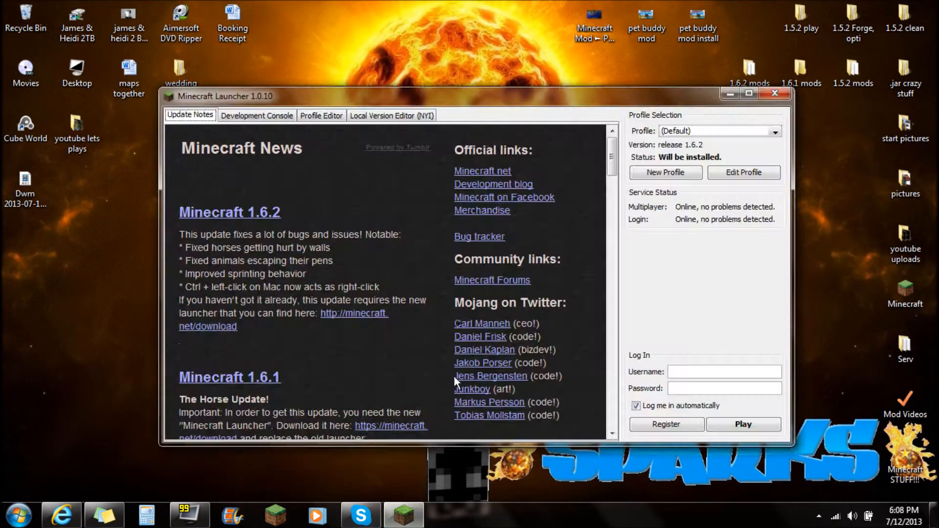
{"action": "left_click", "coordinate": [320, 116]}
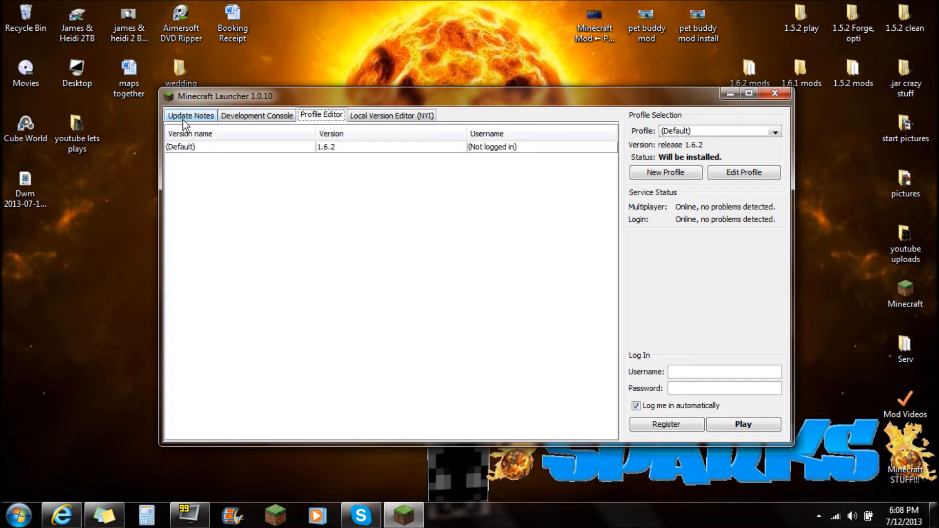
{"action": "left_click", "coordinate": [189, 115]}
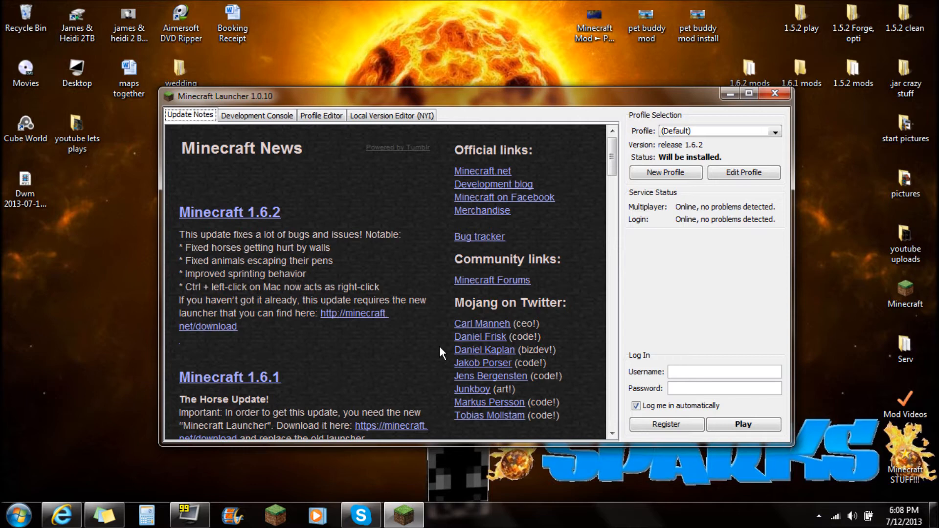
{"action": "mouse_move", "coordinate": [424, 82]}
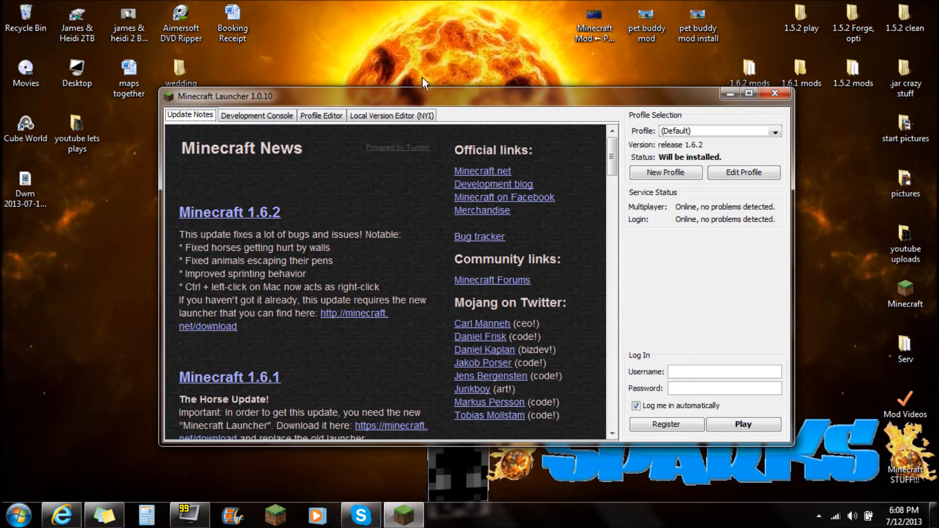
{"action": "left_click_drag", "start_coordinate": [420, 96], "coordinate": [426, 59]}
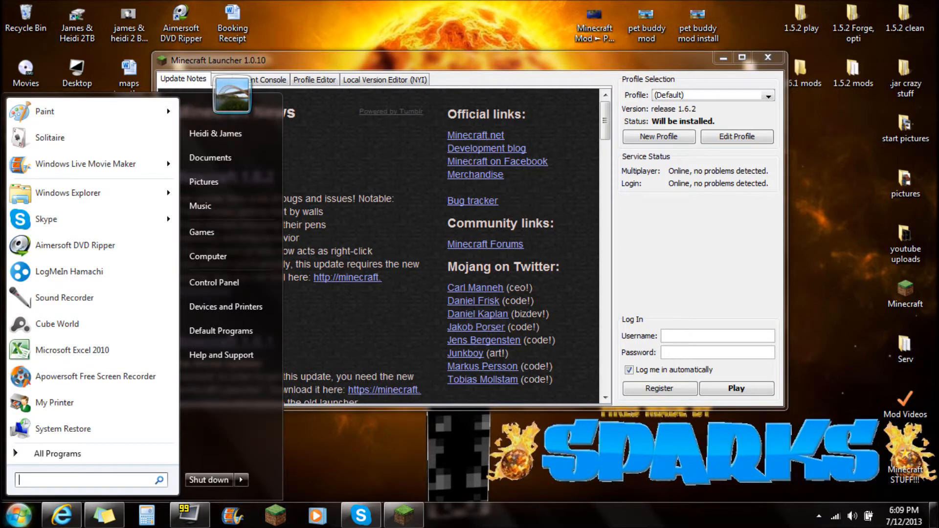
{"action": "type", "text": "%a"}
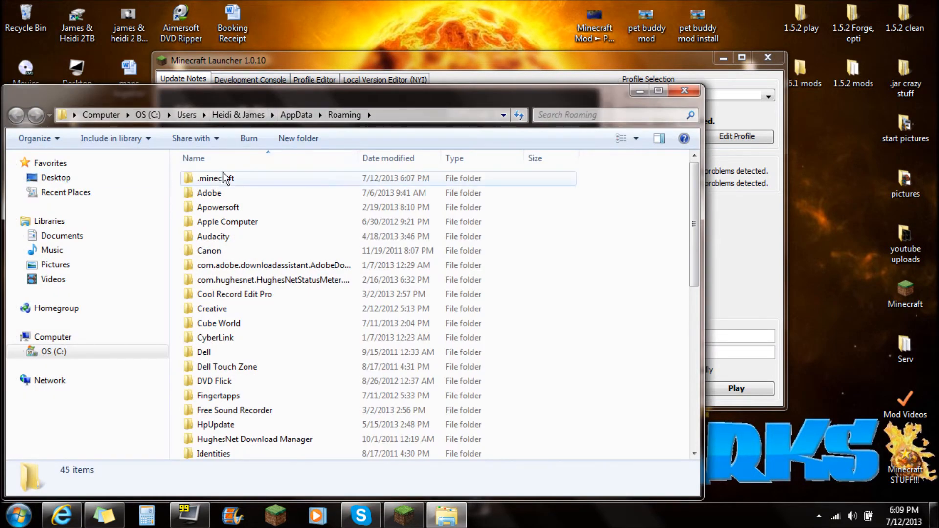
{"action": "left_click", "coordinate": [215, 178]}
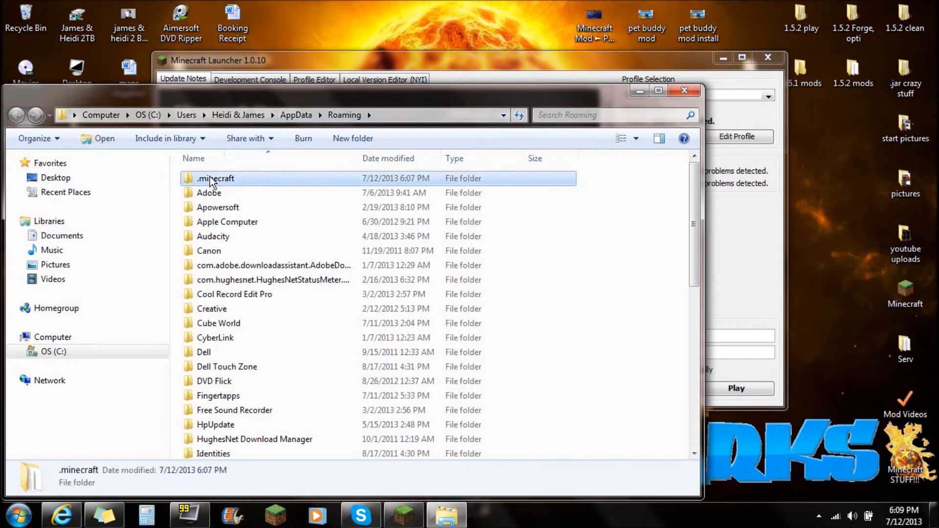
{"action": "double_click", "coordinate": [215, 178]}
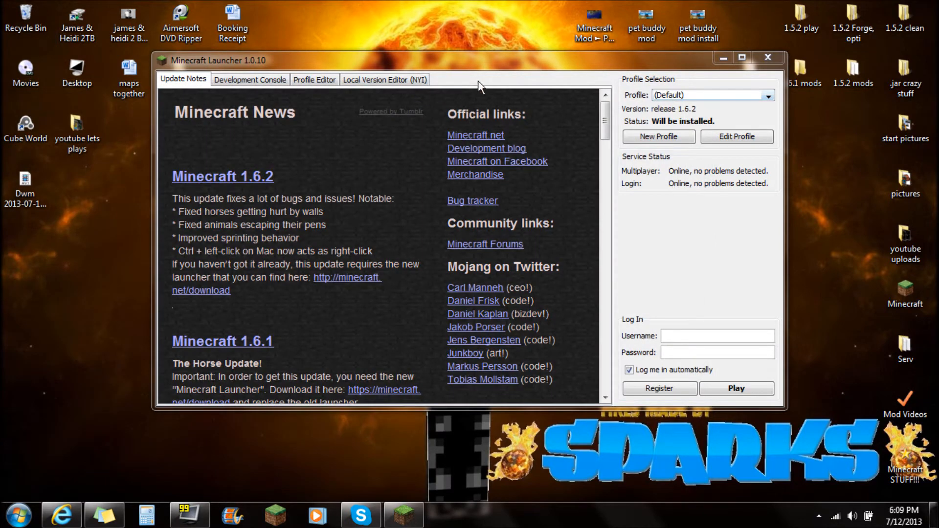
{"action": "mouse_move", "coordinate": [499, 72]}
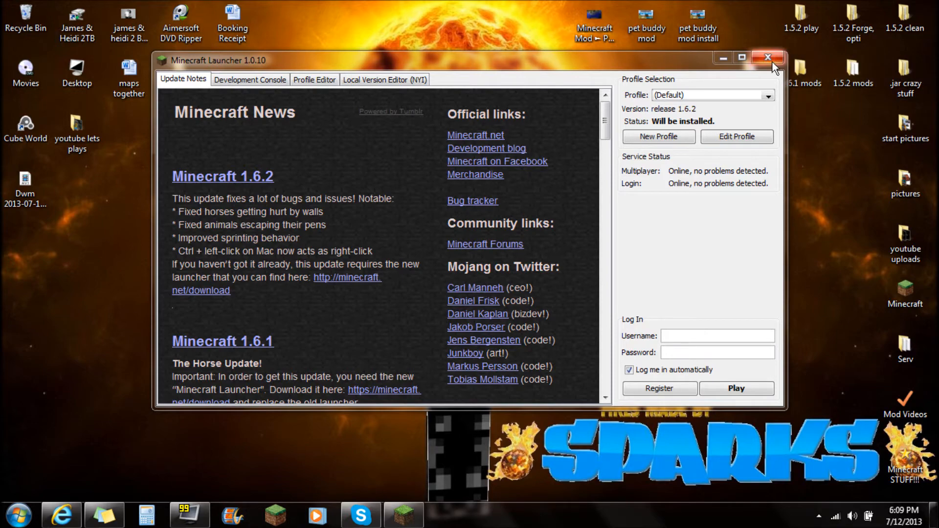
Close the launcher and reach minecraft.net's download page via Download Now!
{"action": "left_click", "coordinate": [766, 58]}
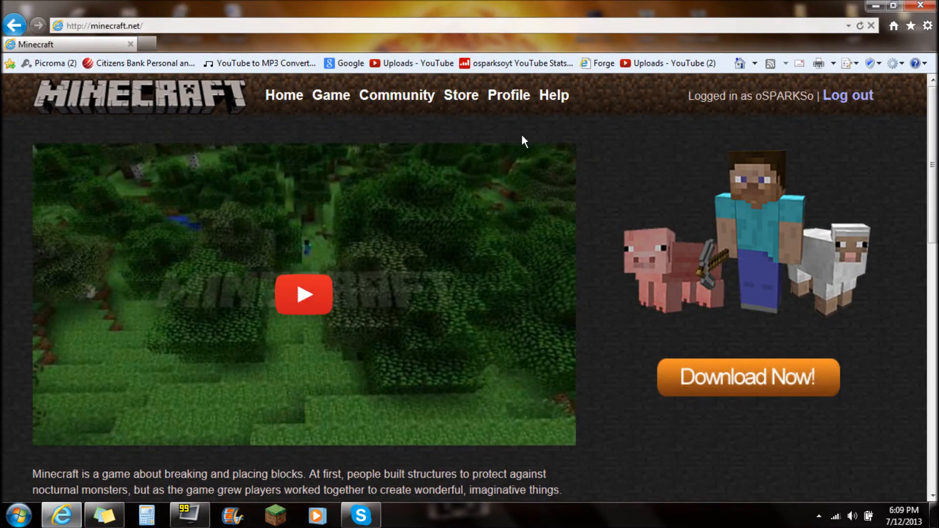
{"action": "mouse_move", "coordinate": [770, 84]}
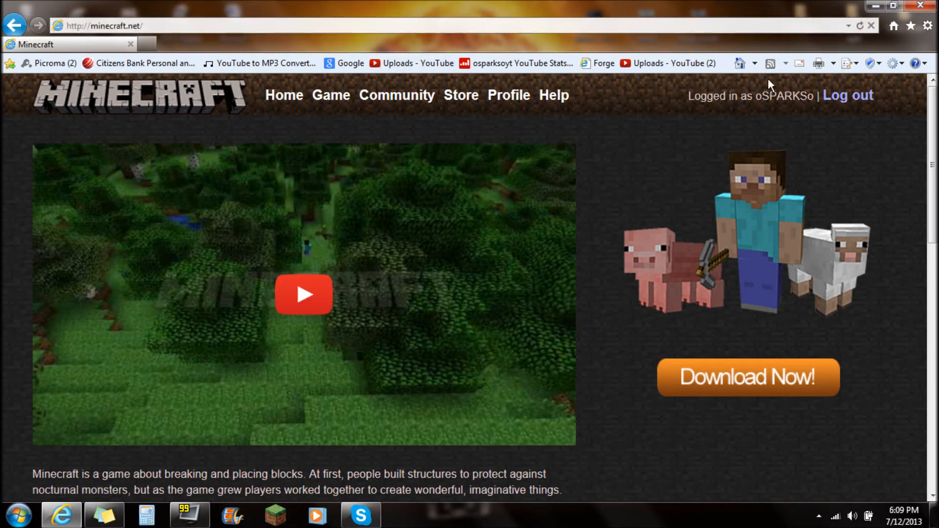
{"action": "mouse_move", "coordinate": [532, 203]}
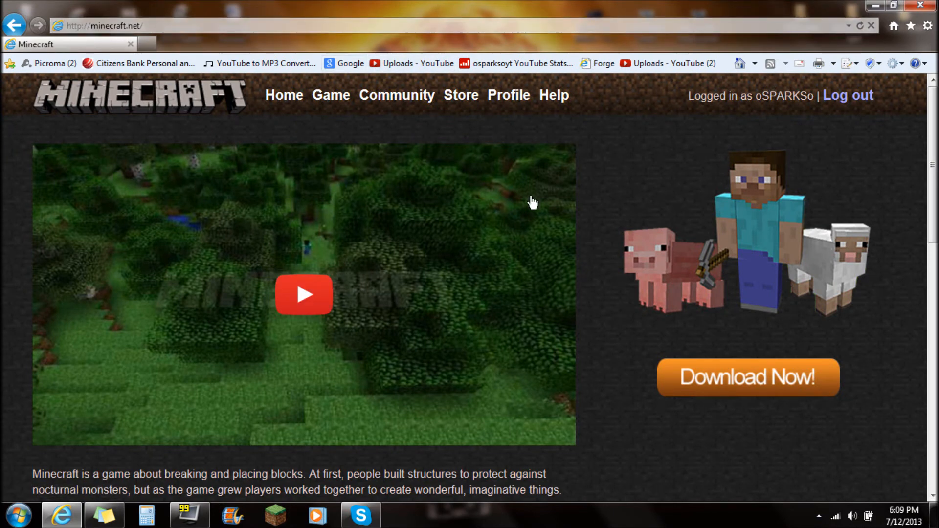
{"action": "scroll", "scroll_direction": "down", "scroll_amount": 3}
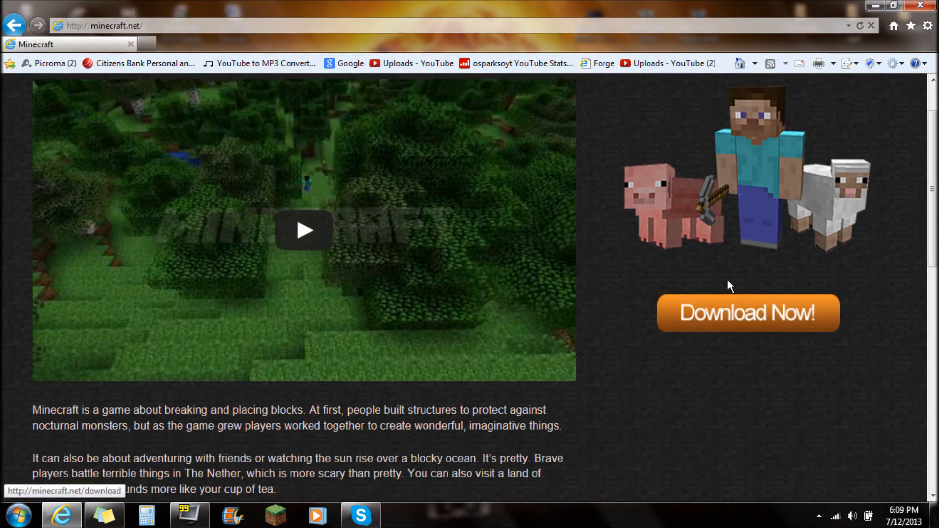
{"action": "left_click", "coordinate": [747, 313]}
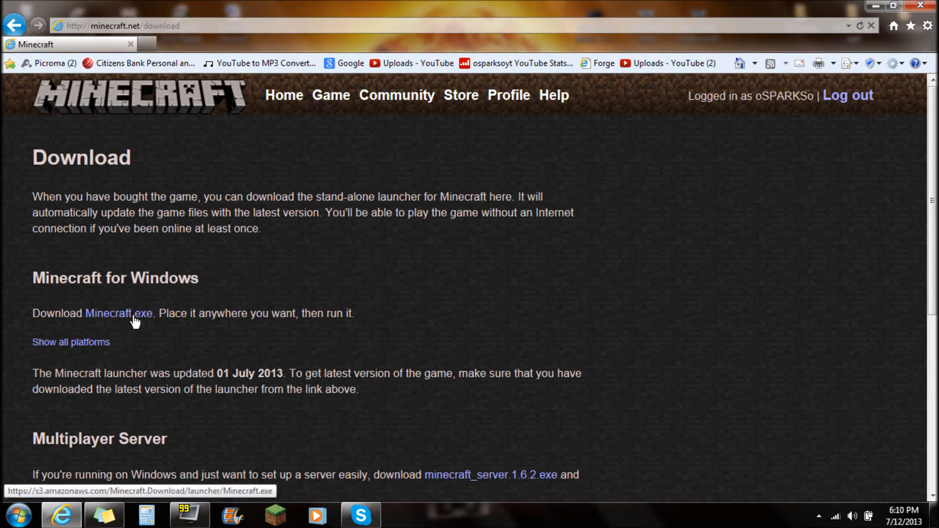
Show launcher downloads for all platforms and reach the Older versions section
{"action": "left_click_drag", "start_coordinate": [196, 314], "coordinate": [324, 313]}
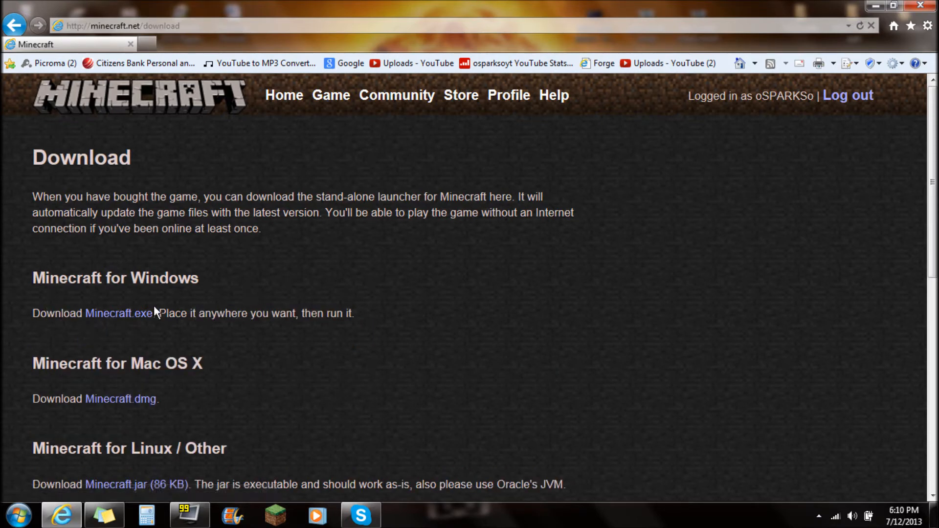
{"action": "mouse_move", "coordinate": [254, 274]}
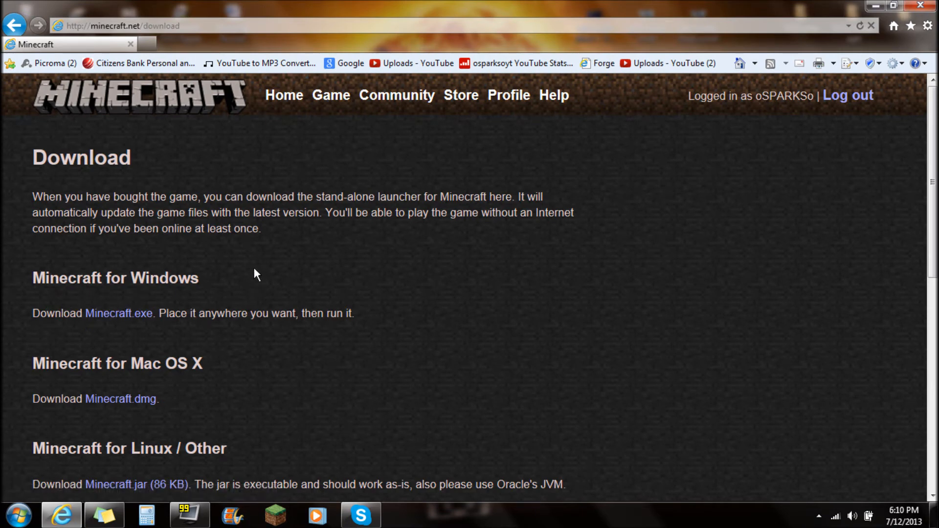
{"action": "scroll", "scroll_direction": "down", "scroll_amount": 3}
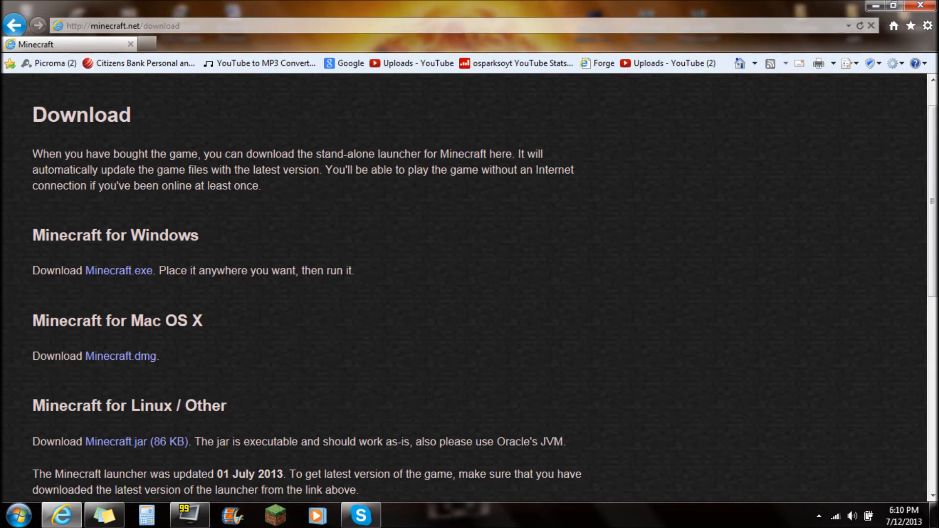
{"action": "scroll", "scroll_direction": "down", "scroll_amount": 3}
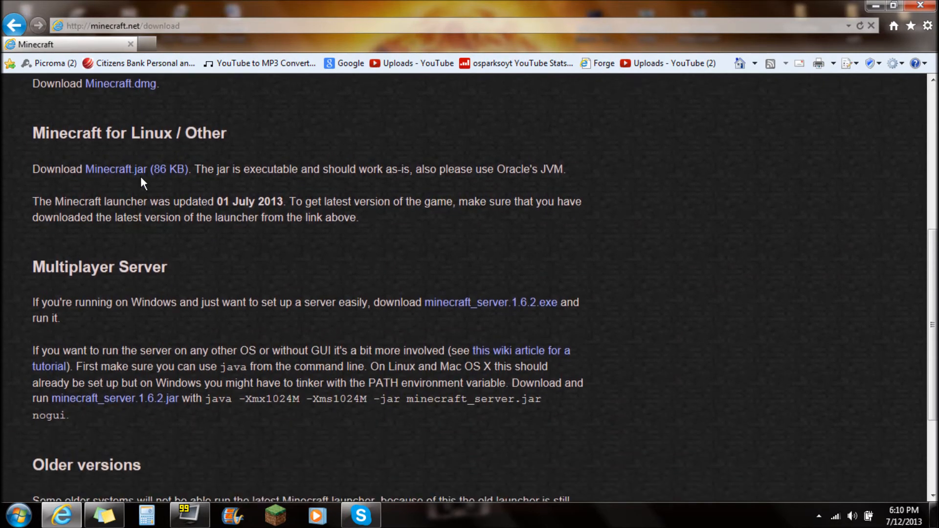
{"action": "scroll", "scroll_direction": "down", "scroll_amount": 3}
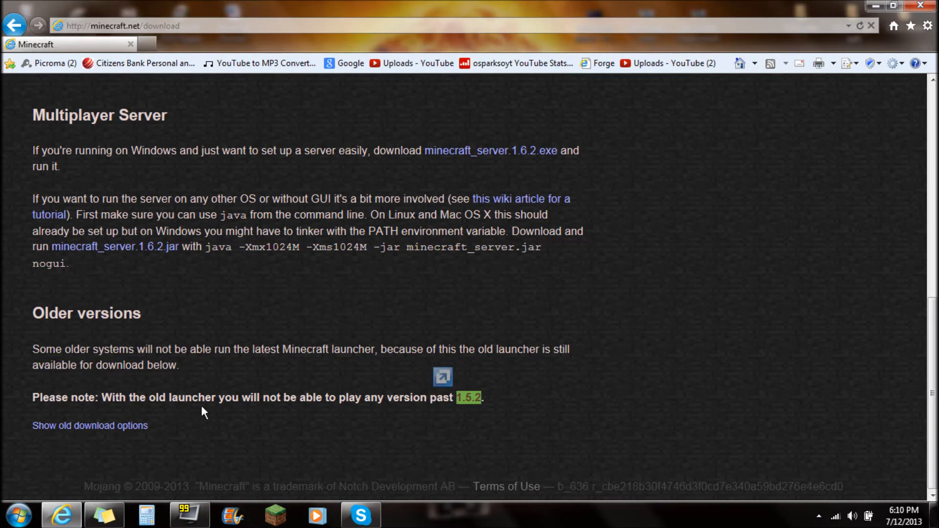
{"action": "mouse_move", "coordinate": [370, 413]}
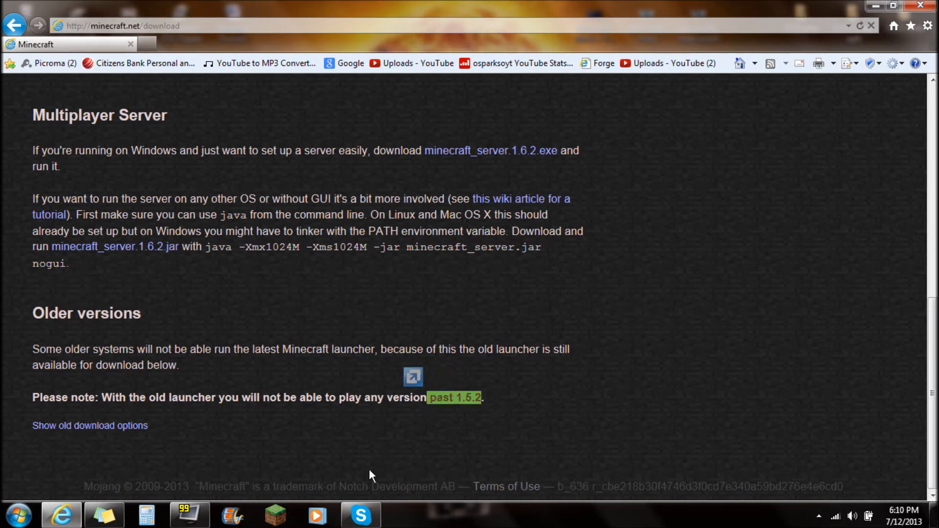
{"action": "mouse_move", "coordinate": [54, 432]}
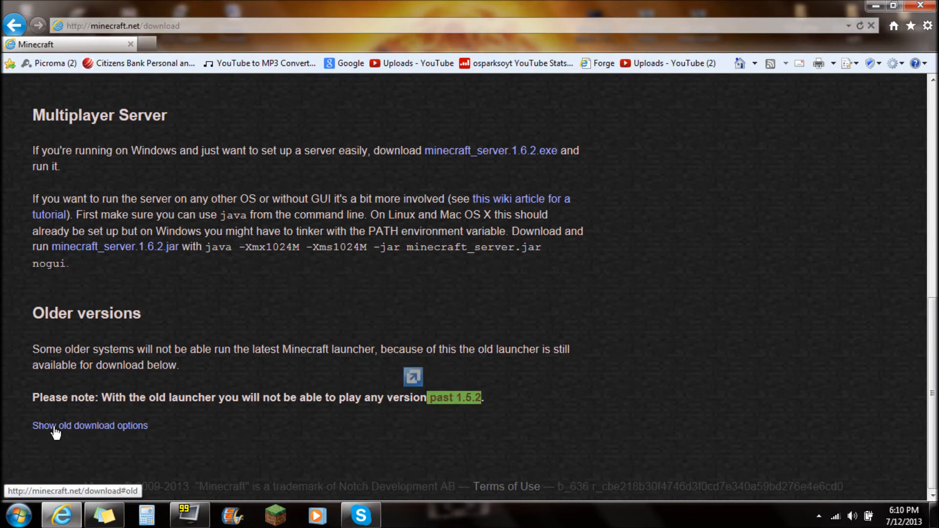
Download the old Windows launcher Minecraft.exe and save it to the Desktop, replacing the existing copy
{"action": "left_click", "coordinate": [90, 426]}
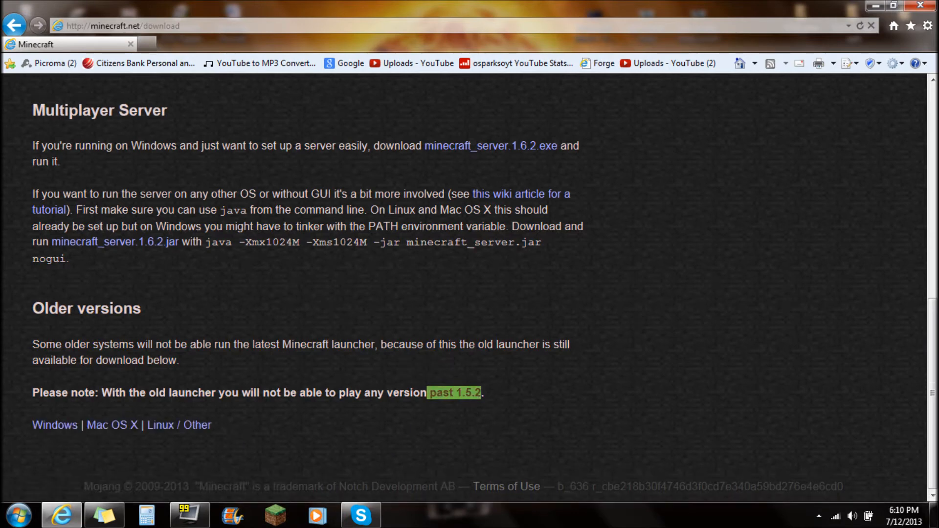
{"action": "mouse_move", "coordinate": [54, 426]}
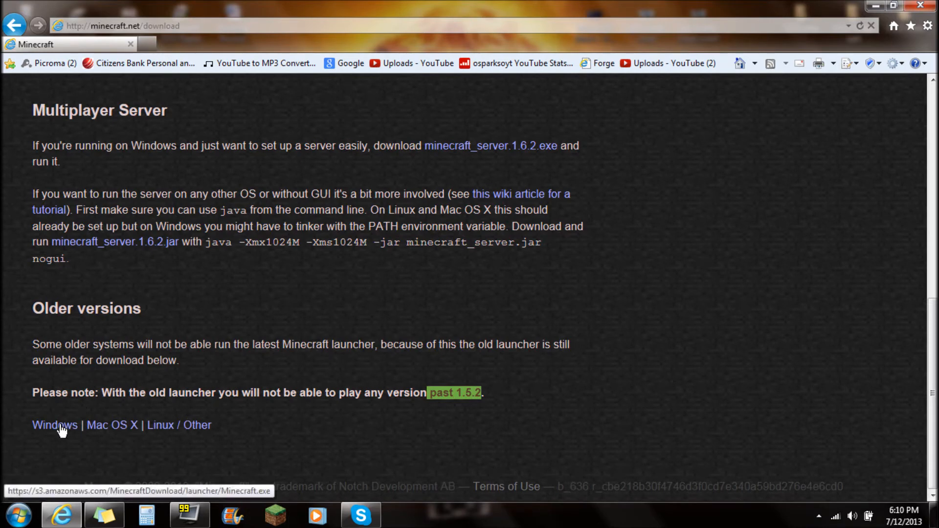
{"action": "left_click", "coordinate": [55, 426]}
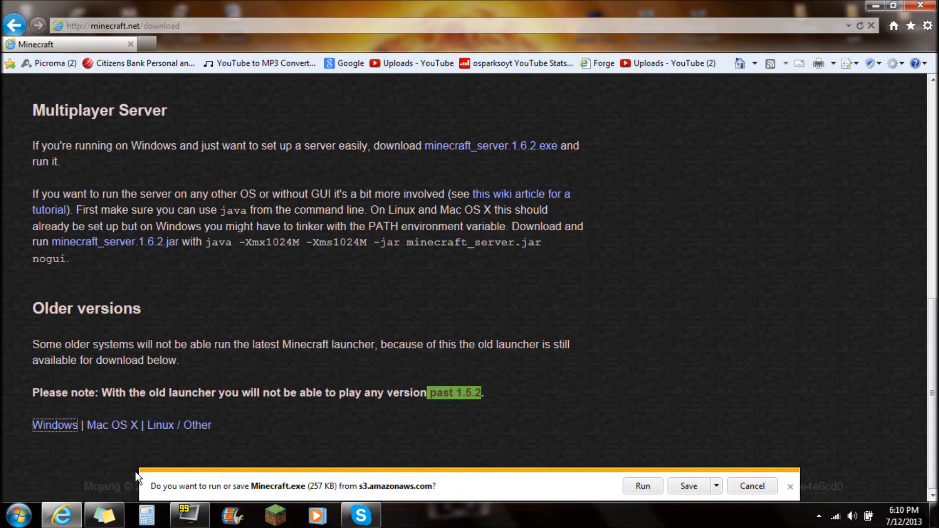
{"action": "mouse_move", "coordinate": [341, 488]}
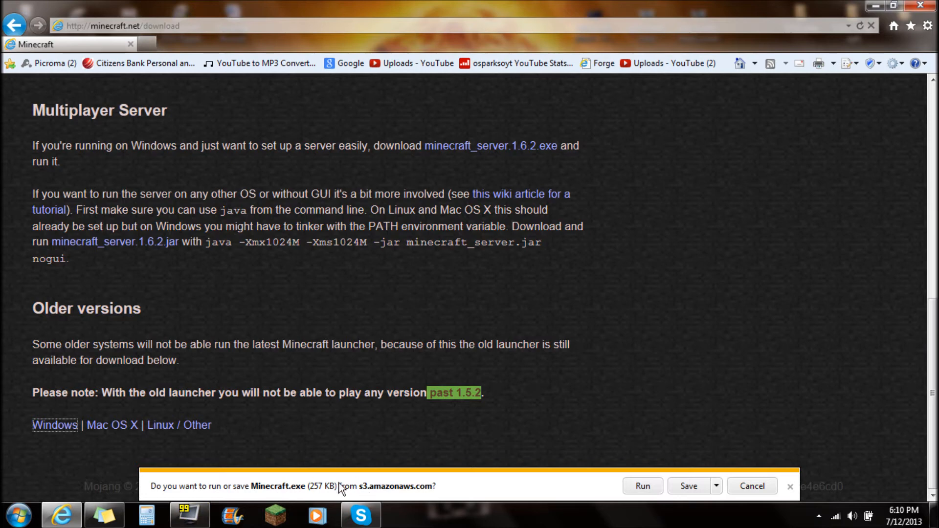
{"action": "mouse_move", "coordinate": [688, 486]}
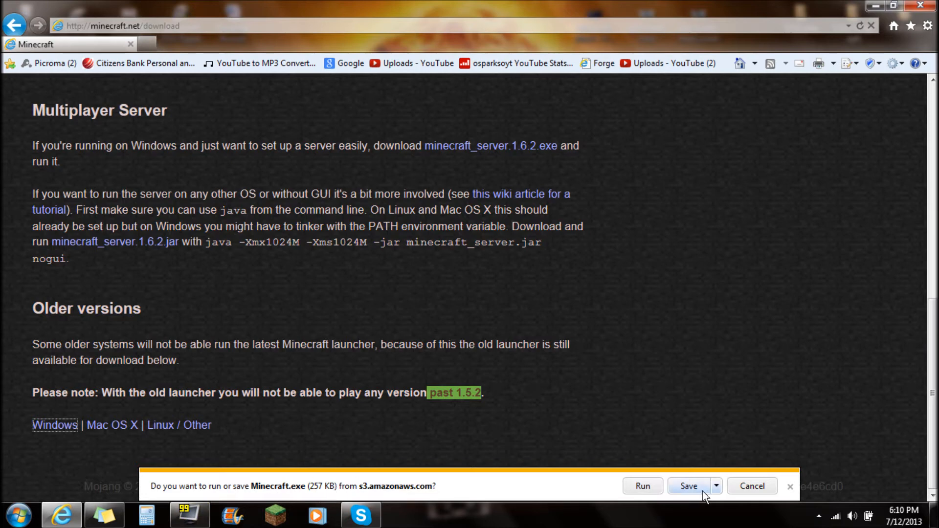
{"action": "left_click", "coordinate": [716, 486]}
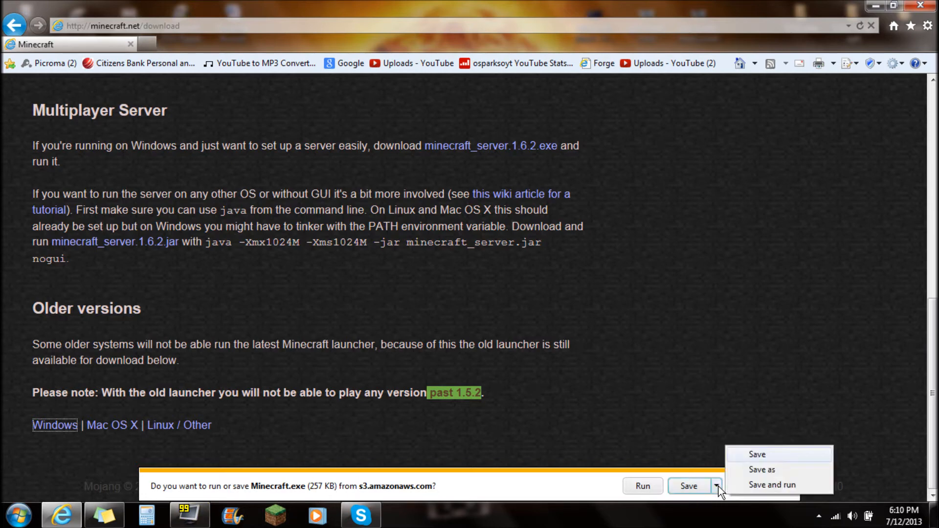
{"action": "left_click", "coordinate": [762, 469]}
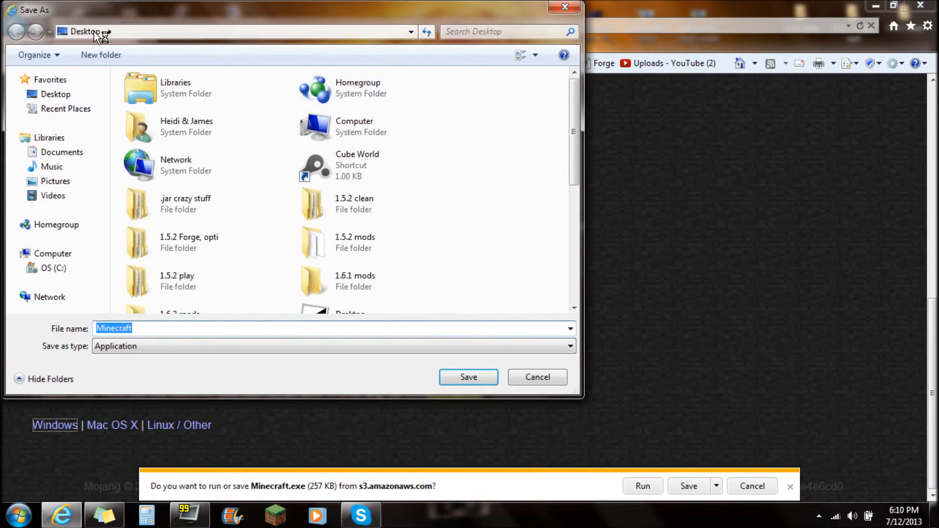
{"action": "mouse_move", "coordinate": [214, 349]}
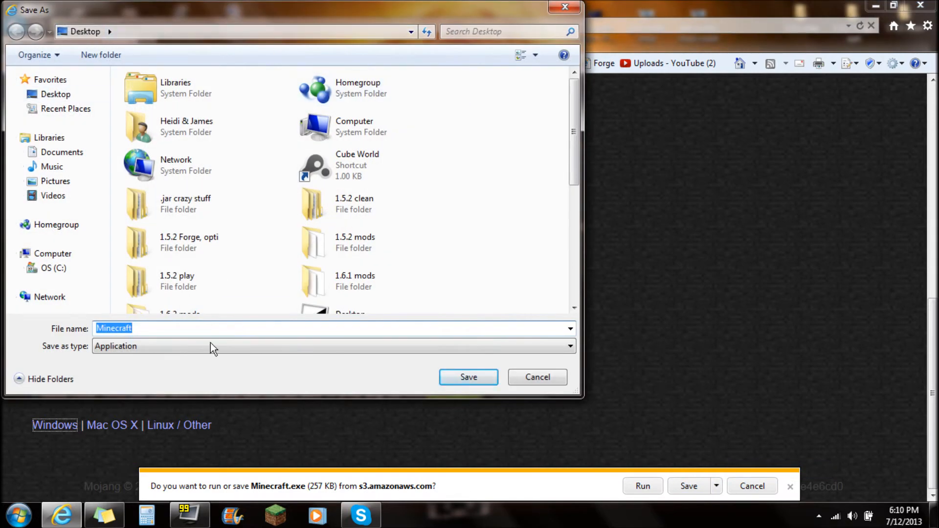
{"action": "left_click", "coordinate": [469, 377]}
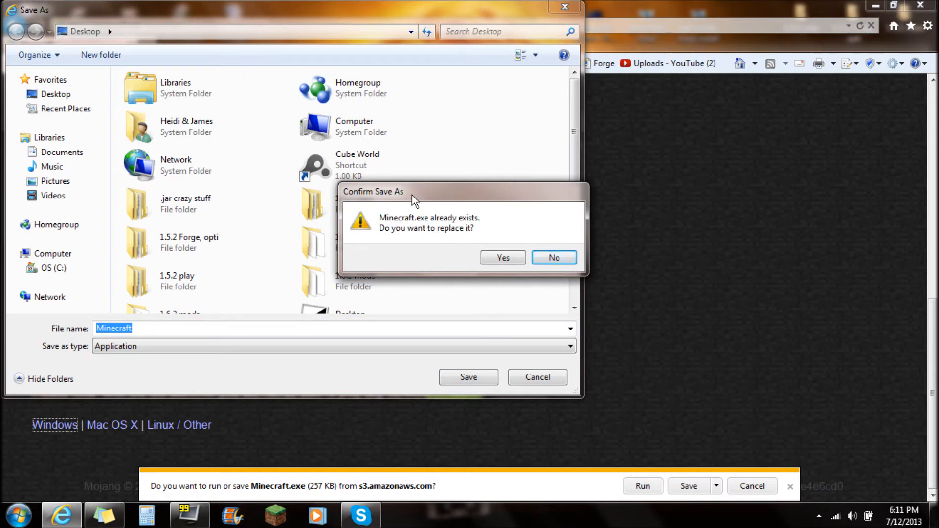
{"action": "mouse_move", "coordinate": [447, 225]}
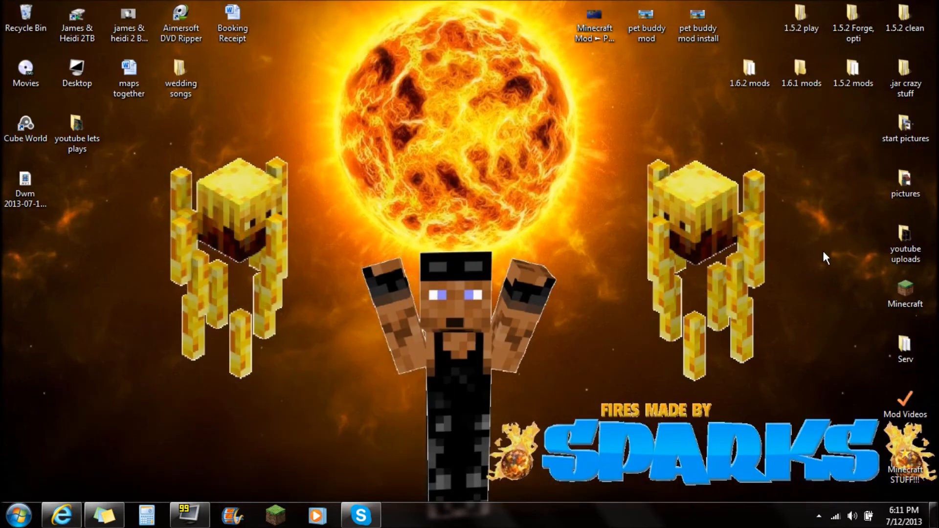
Run Minecraft.exe from the desktop with 'Always ask before opening this file' unticked
{"action": "left_click", "coordinate": [905, 289]}
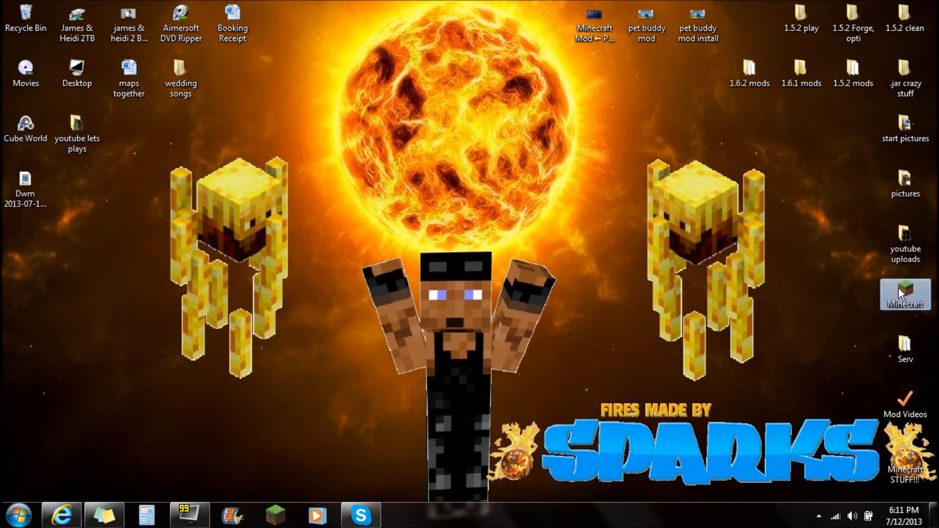
{"action": "mouse_move", "coordinate": [154, 491]}
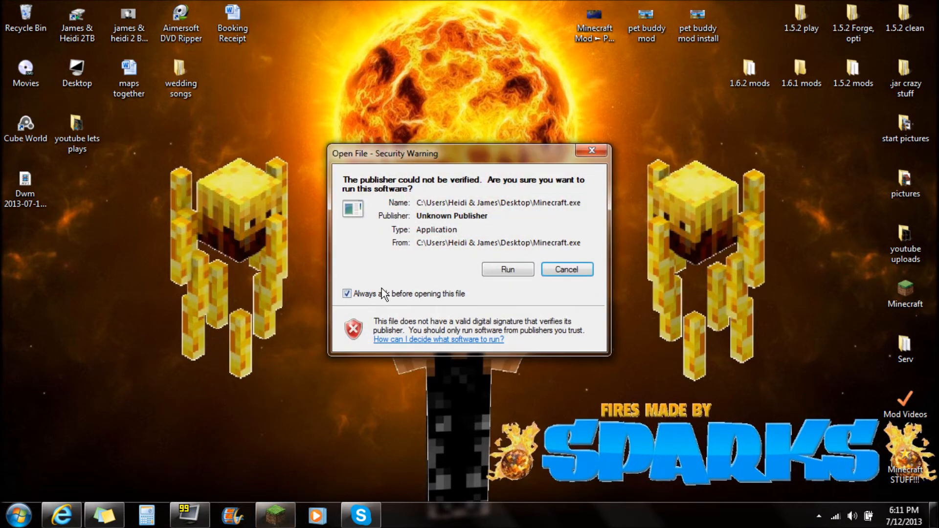
{"action": "left_click", "coordinate": [347, 294]}
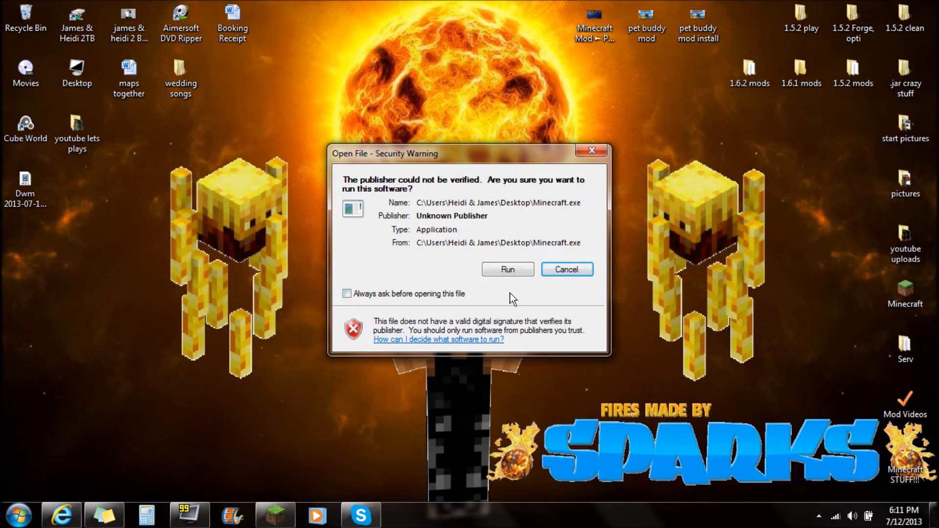
{"action": "left_click", "coordinate": [507, 269]}
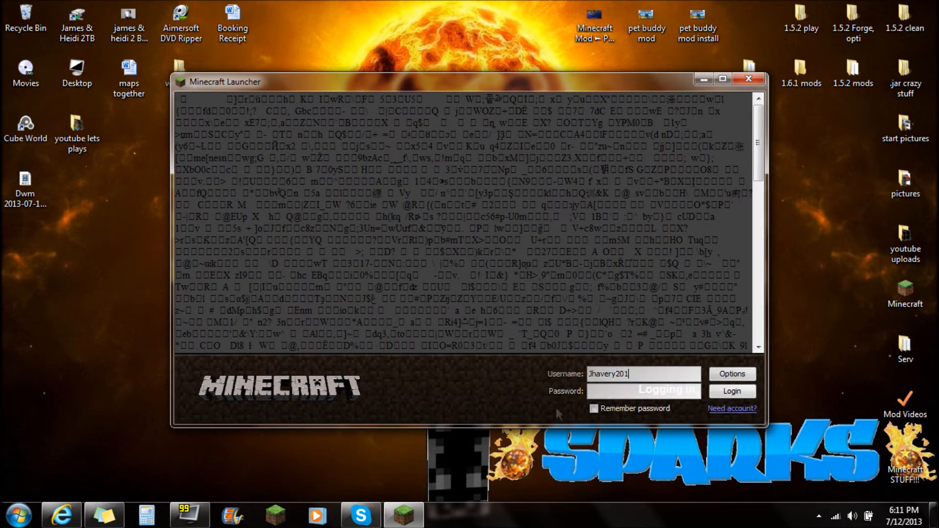
Log in through the old launcher so the game loads its Mojang splash screen
{"action": "left_click", "coordinate": [732, 391]}
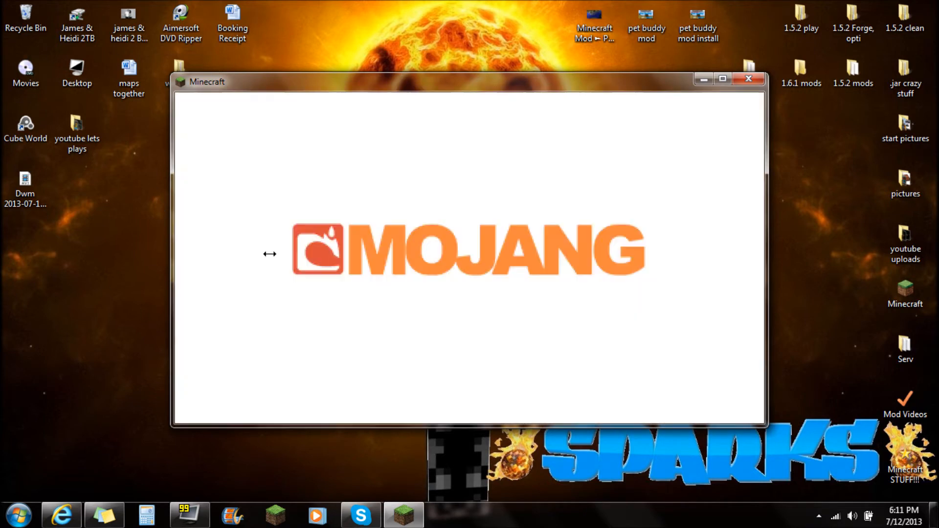
{"action": "mouse_move", "coordinate": [375, 157]}
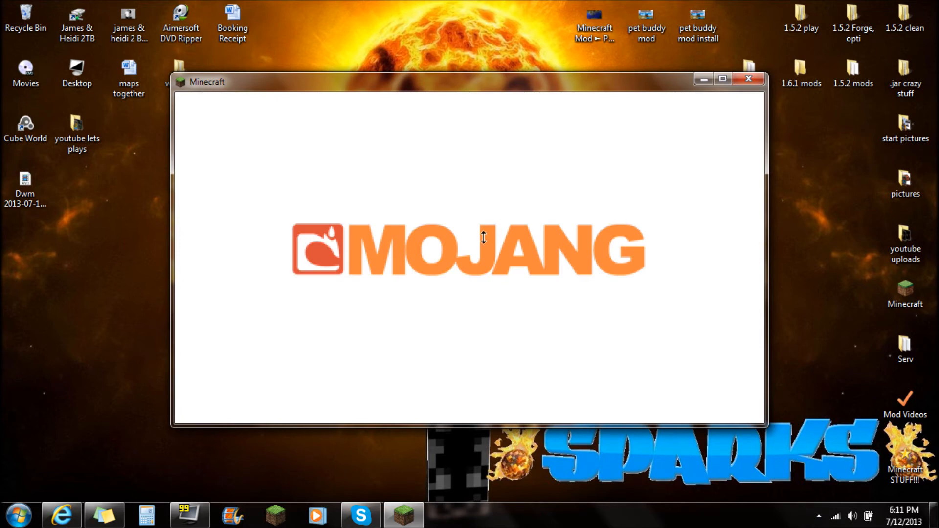
{"action": "mouse_move", "coordinate": [506, 247]}
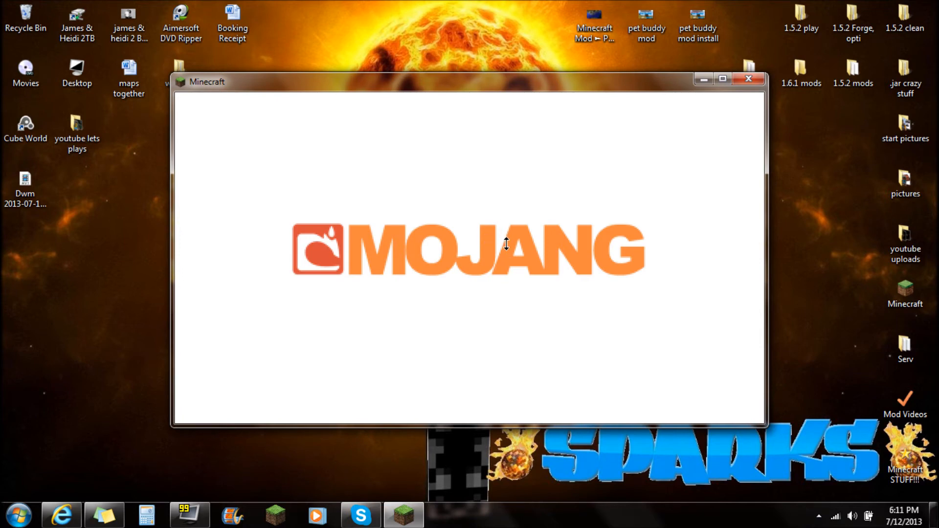
{"action": "mouse_move", "coordinate": [635, 93]}
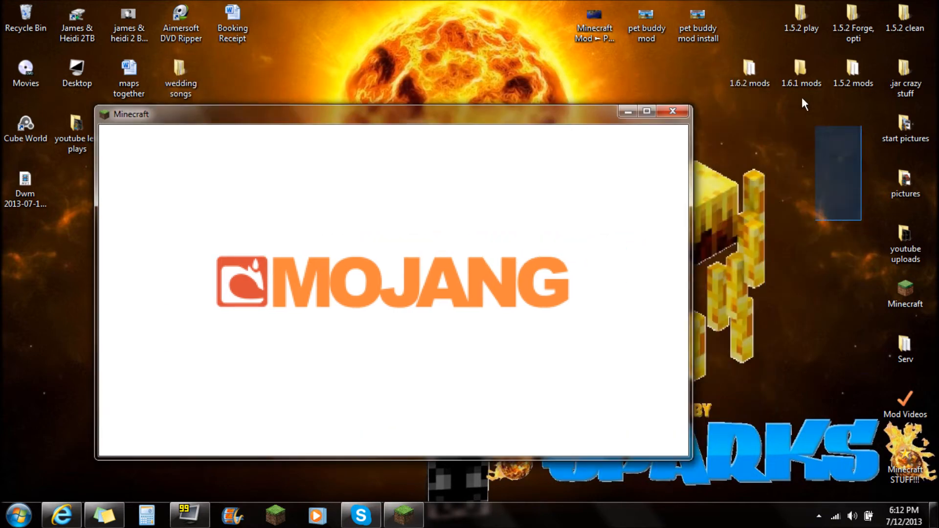
{"action": "mouse_move", "coordinate": [136, 356]}
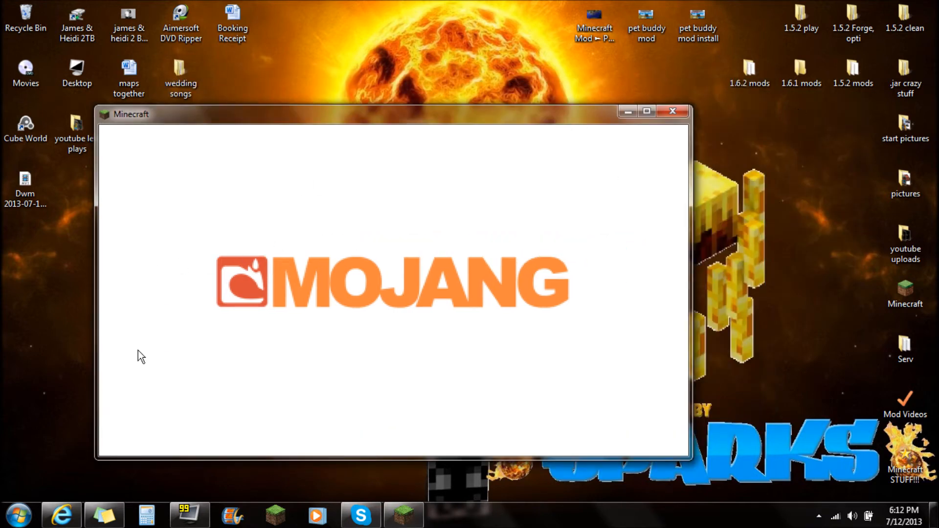
Reach the .minecraft folder in AppData Roaming via %appdata%
{"action": "left_click", "coordinate": [23, 514]}
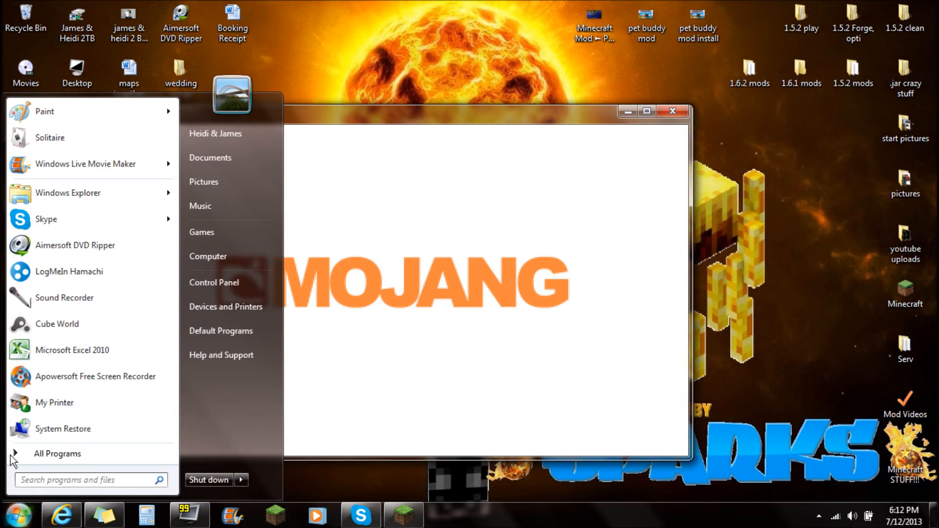
{"action": "type", "text": "%appda"}
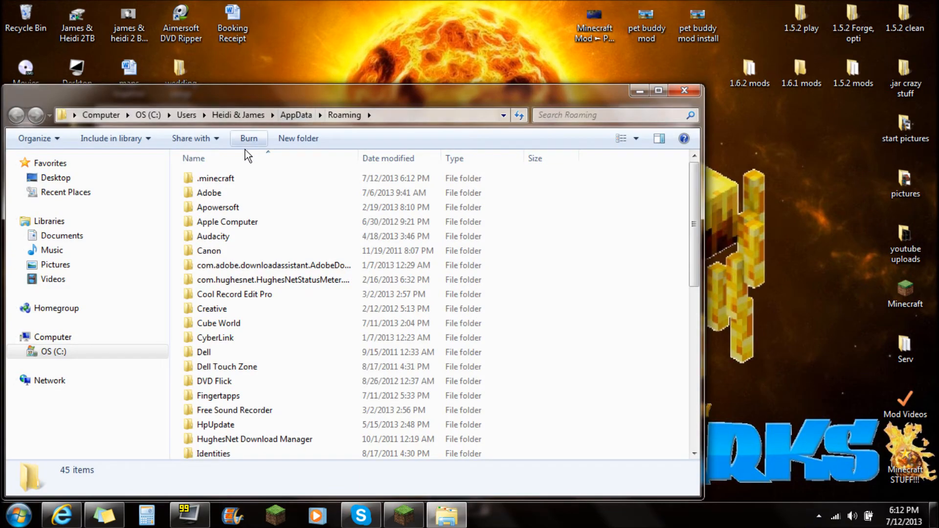
{"action": "double_click", "coordinate": [215, 178]}
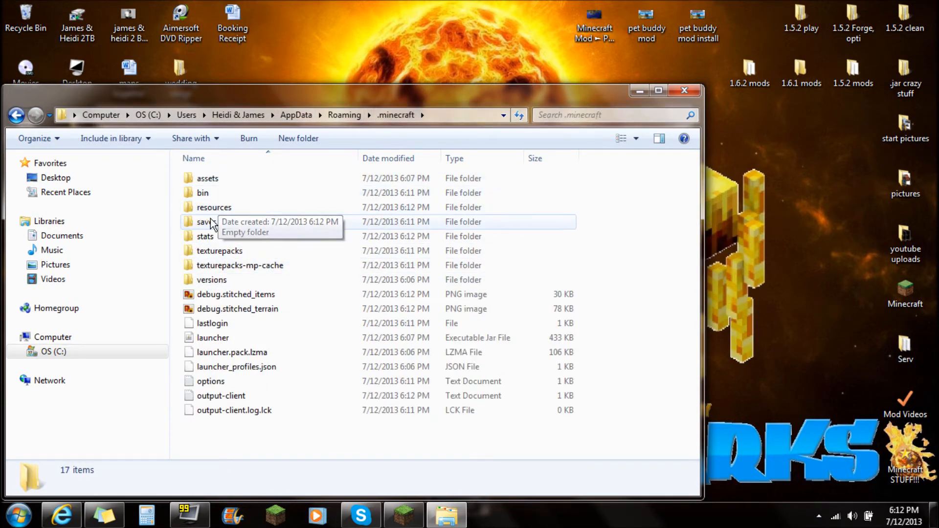
{"action": "mouse_move", "coordinate": [491, 97]}
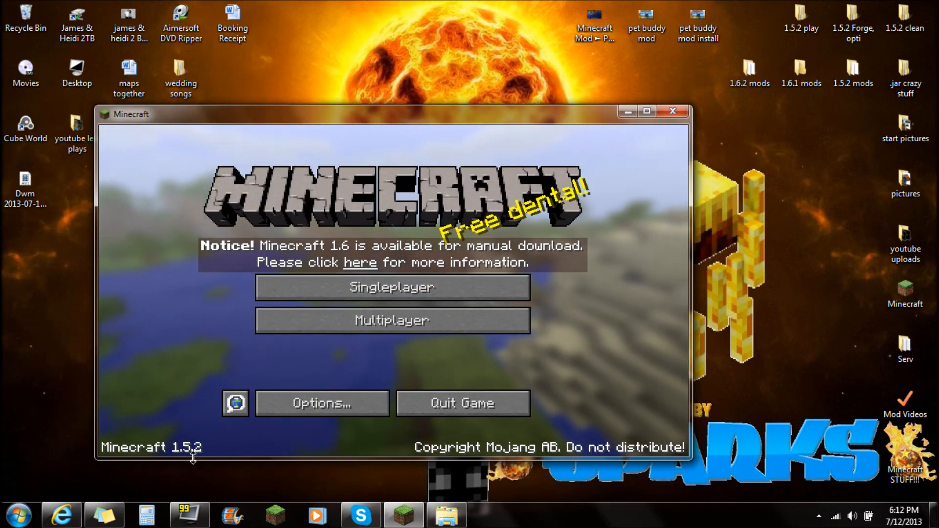
{"action": "mouse_move", "coordinate": [257, 283]}
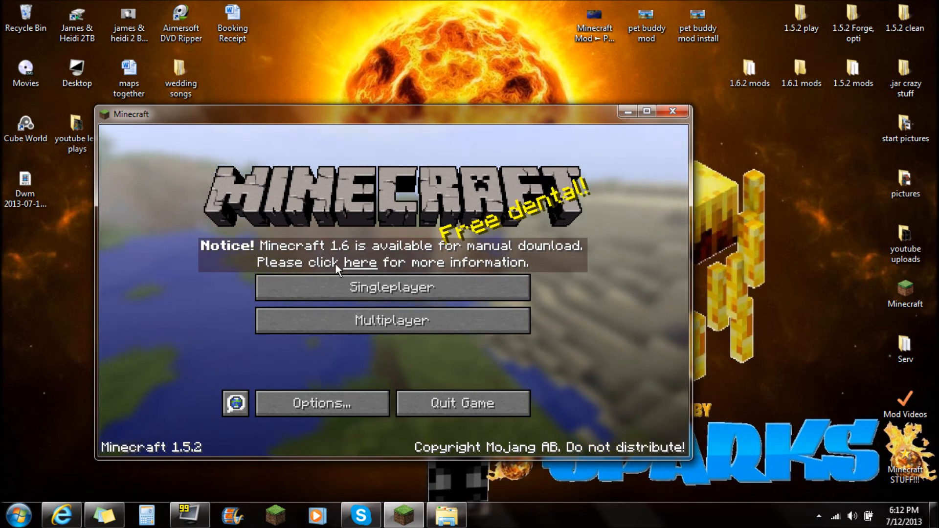
{"action": "mouse_move", "coordinate": [526, 73]}
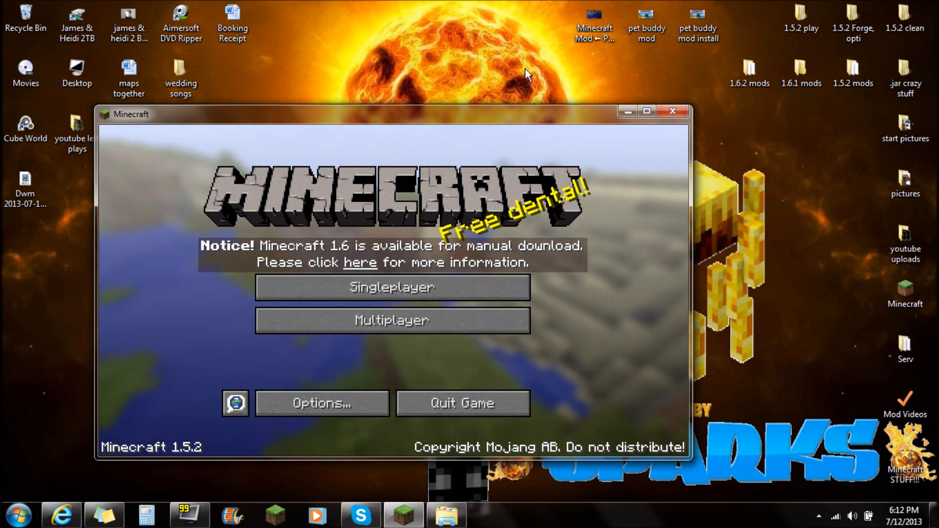
{"action": "mouse_move", "coordinate": [285, 268]}
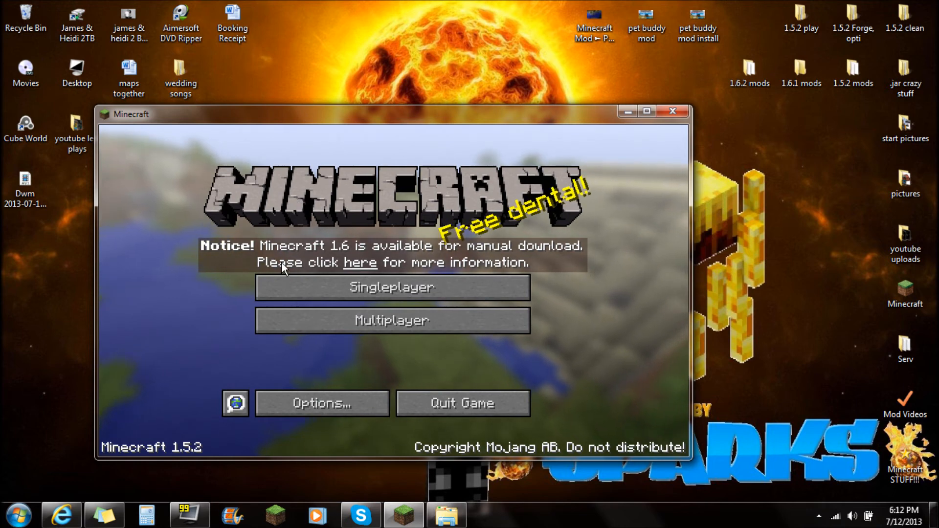
{"action": "mouse_move", "coordinate": [133, 450]}
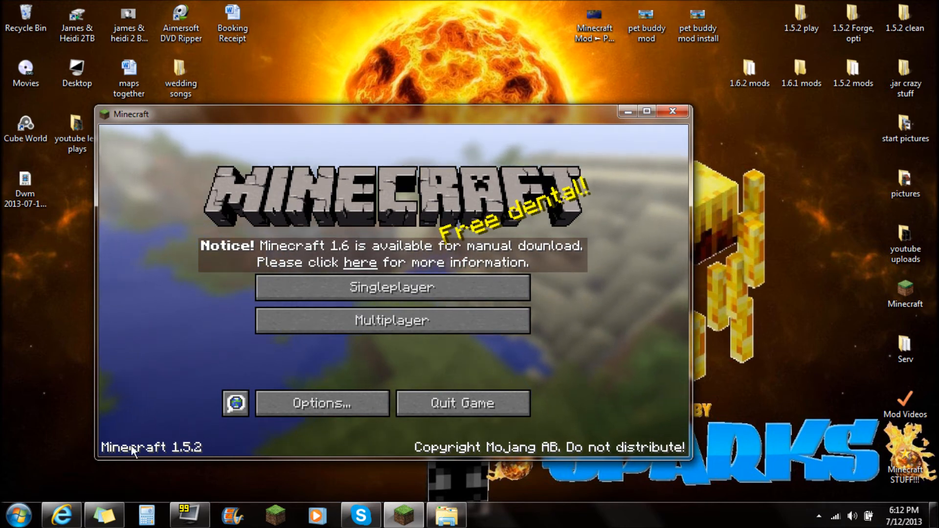
{"action": "mouse_move", "coordinate": [167, 430]}
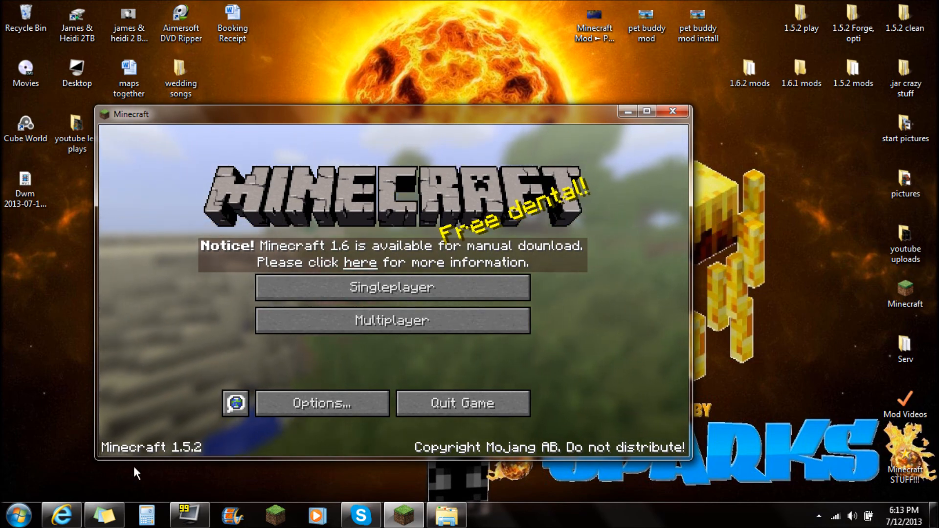
Move the Minecraft 1.5.2 title screen window toward the upper right of the desktop
{"action": "left_click_drag", "start_coordinate": [130, 114], "coordinate": [240, 167]}
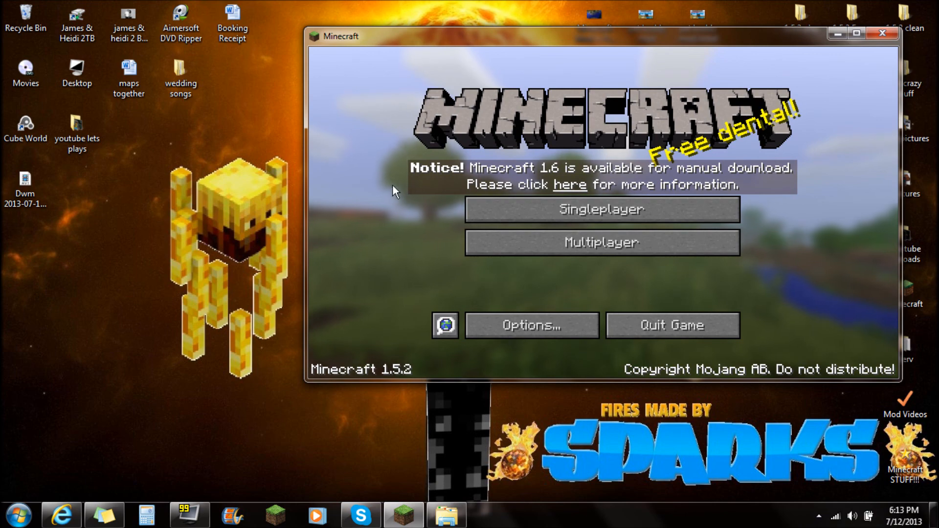
{"action": "left_click", "coordinate": [569, 185]}
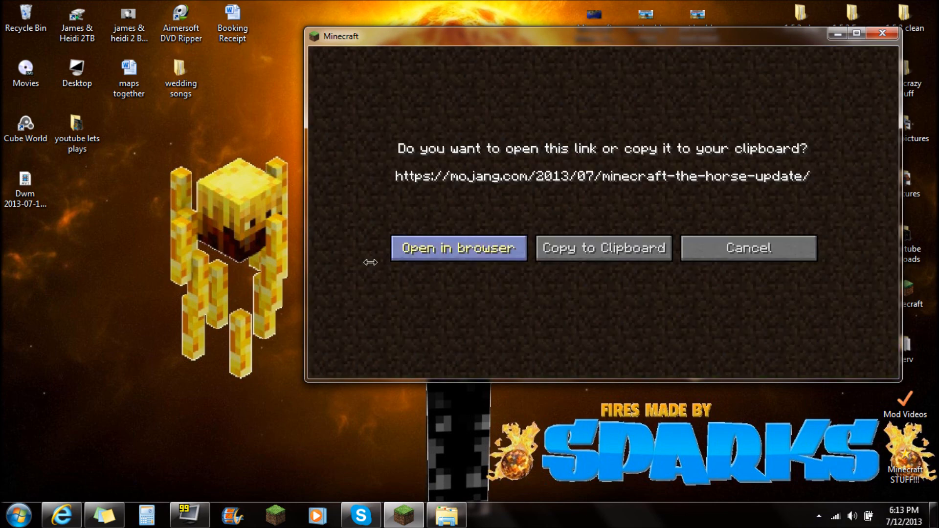
{"action": "left_click", "coordinate": [747, 247]}
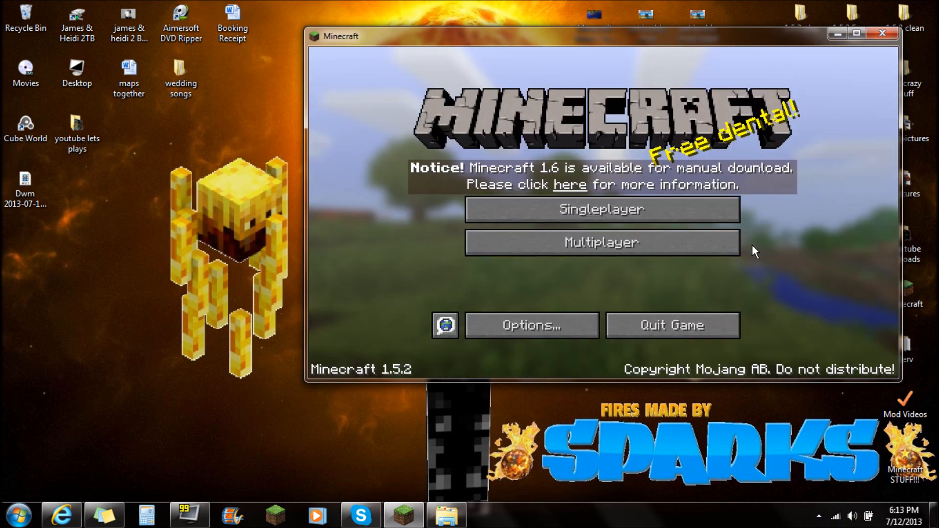
{"action": "left_click", "coordinate": [569, 185]}
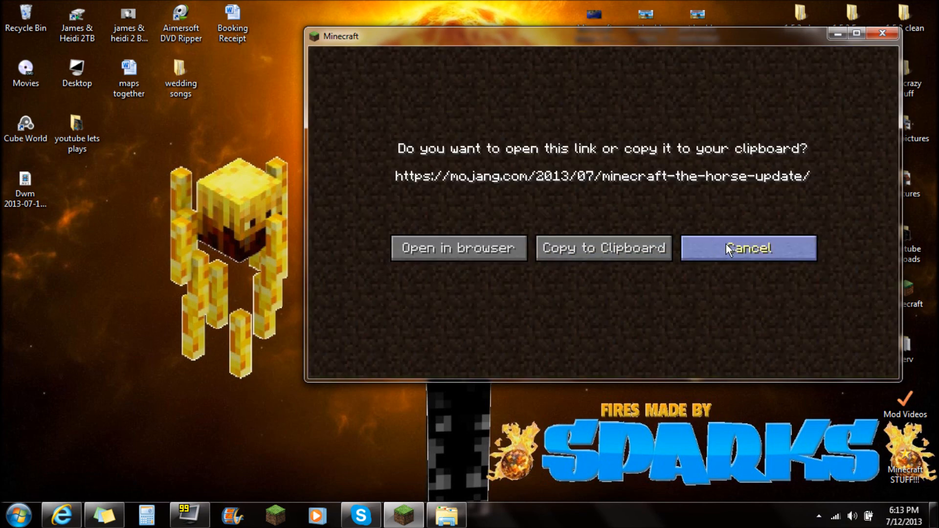
{"action": "mouse_move", "coordinate": [772, 281]}
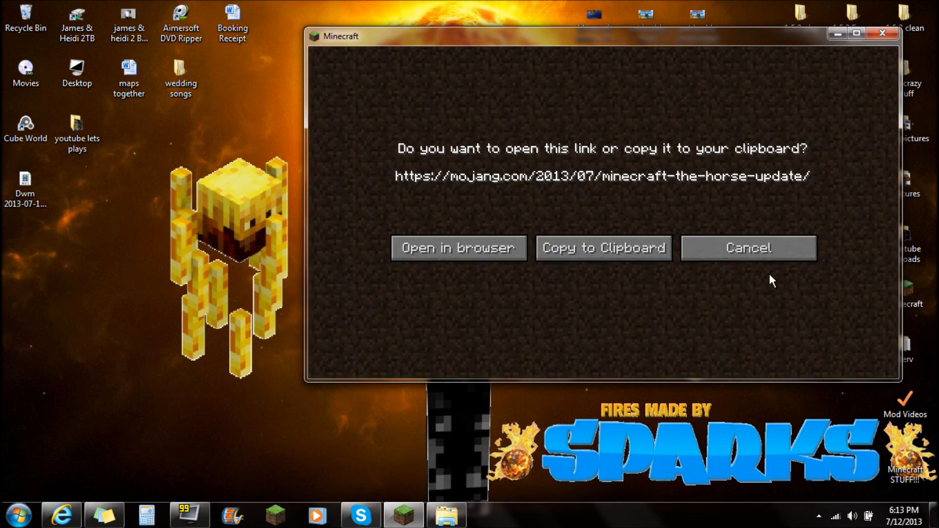
{"action": "left_click", "coordinate": [747, 248]}
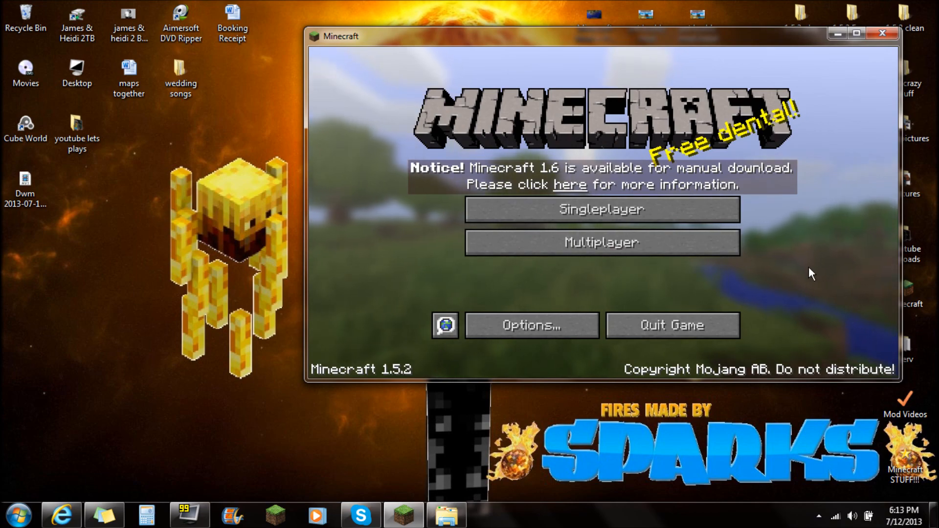